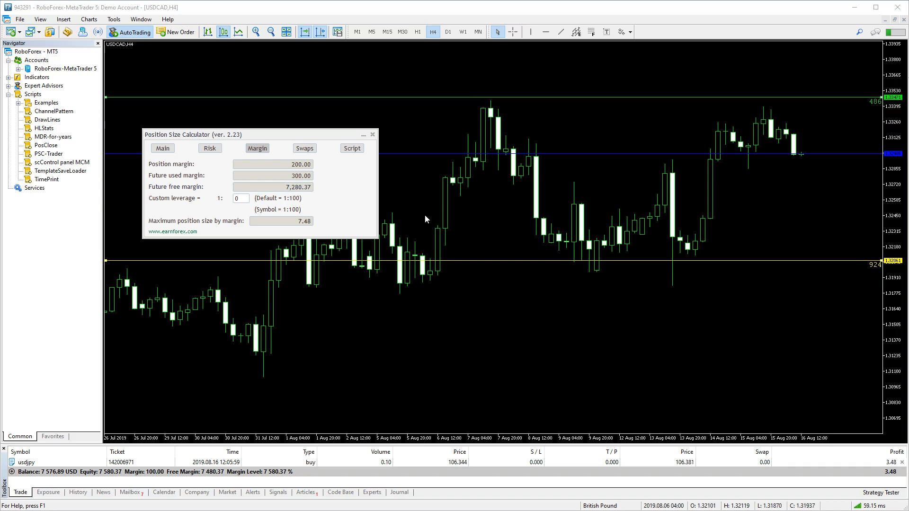
mouse_move(424, 236)
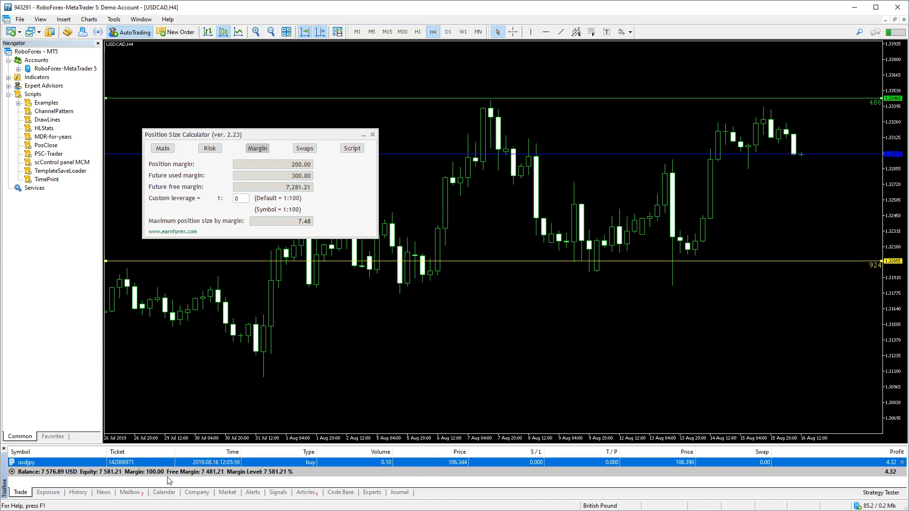
mouse_move(199, 482)
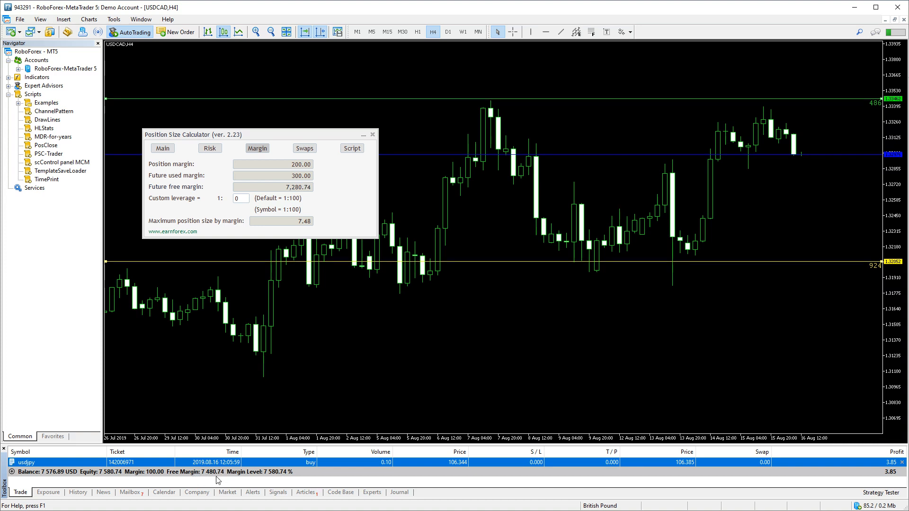
mouse_move(341, 177)
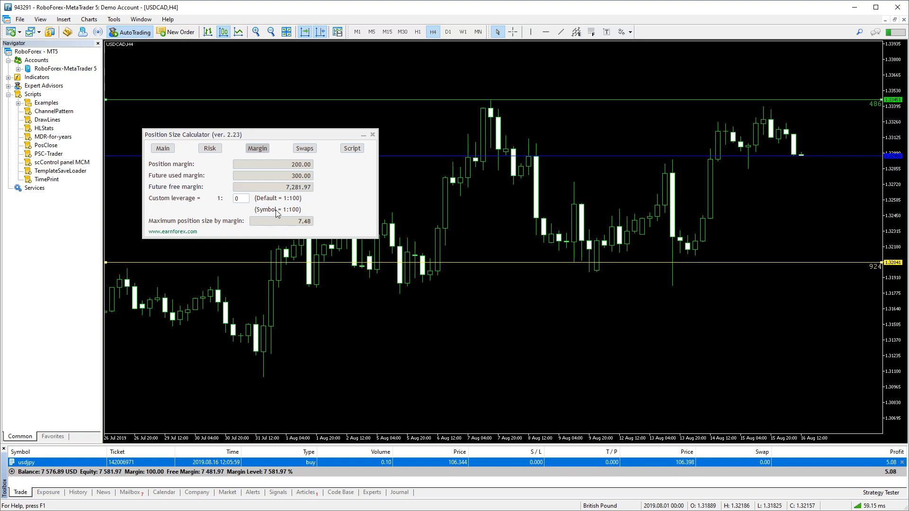
Run the PSC-Trader script to place the calculated 0.20-lot USDCAD sell with stop-loss and take-profit.
left_click(48, 154)
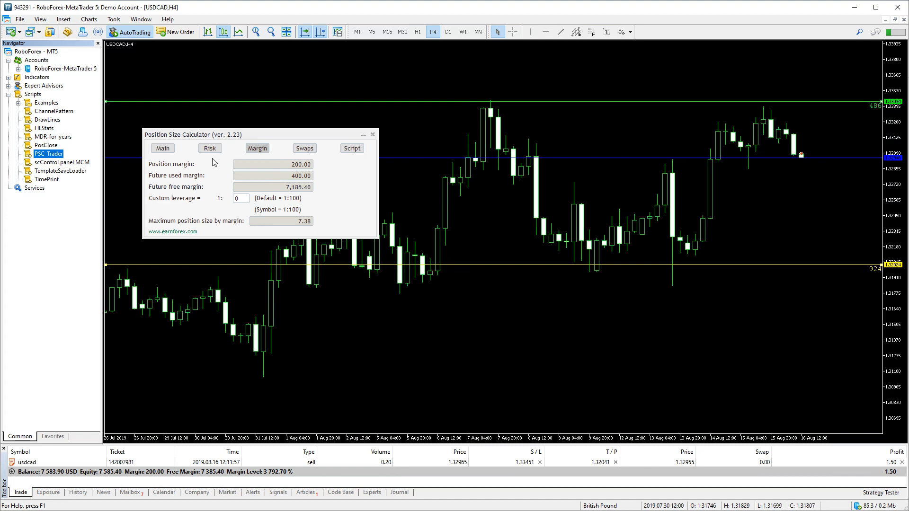
Reverse the stop-loss to 544 points below entry and view the recalculated margin figures.
left_click(162, 148)
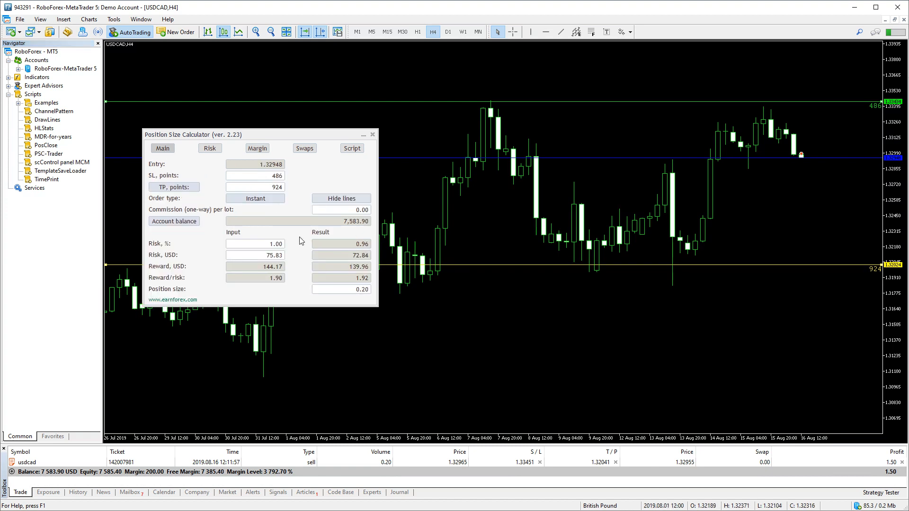
left_click(257, 148)
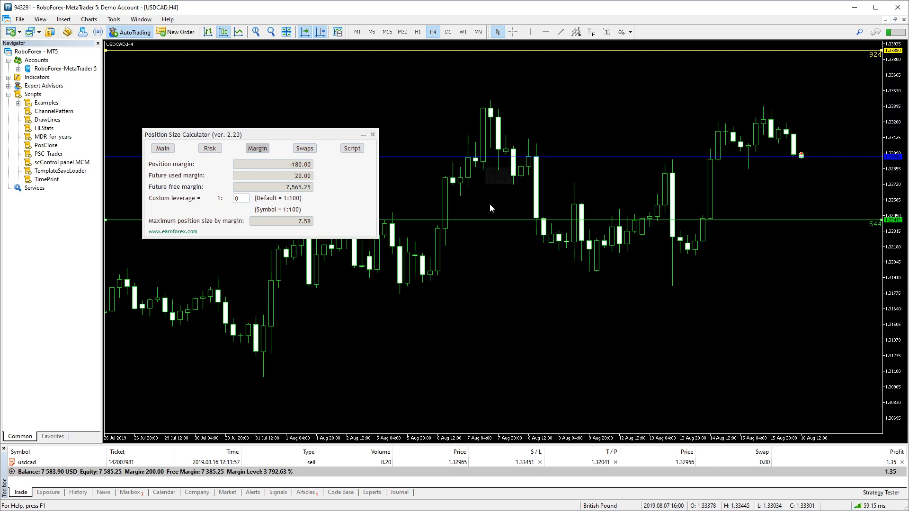
mouse_move(438, 202)
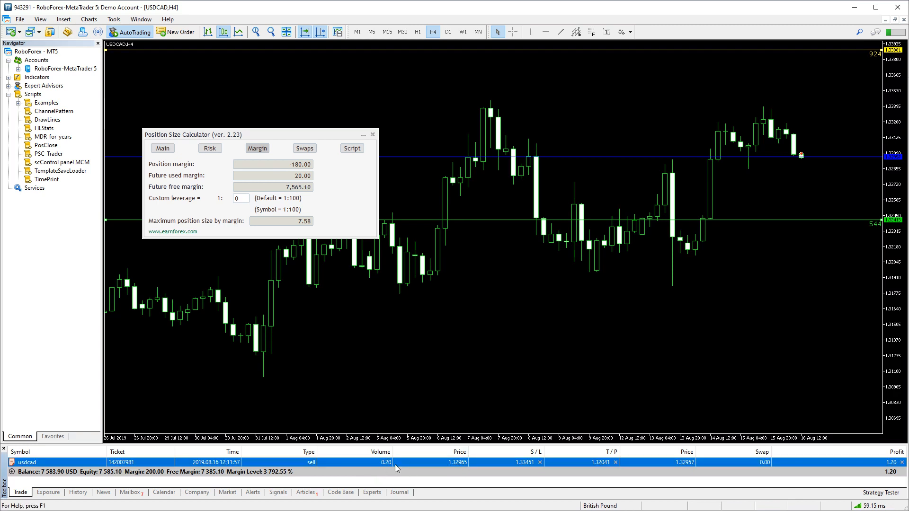
mouse_move(98, 167)
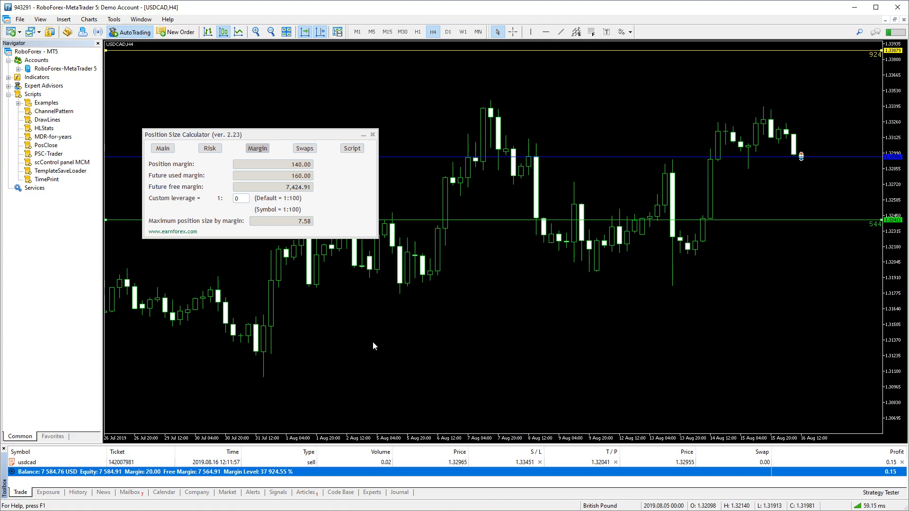
mouse_move(367, 218)
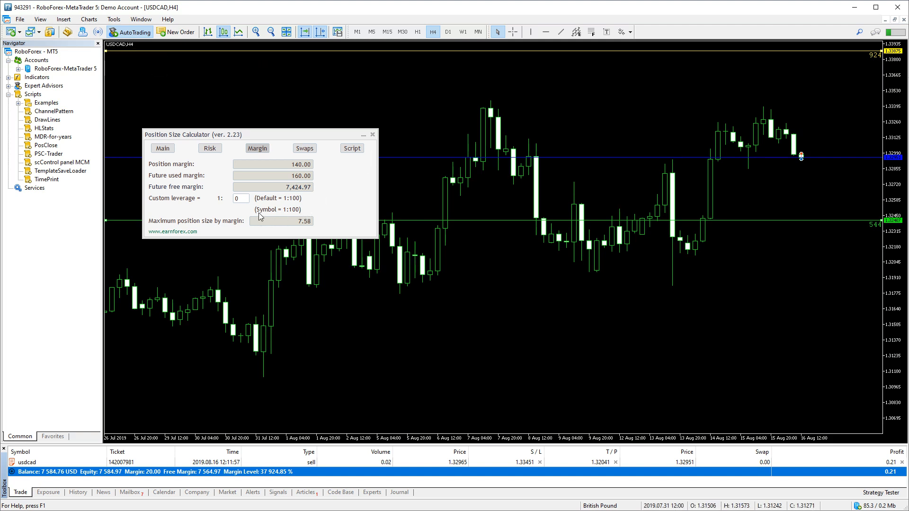
left_click(240, 198)
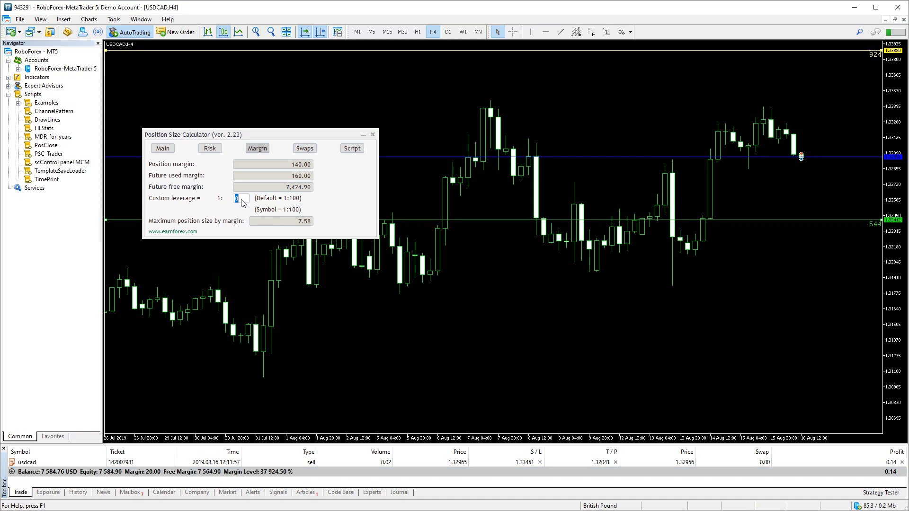
type("50")
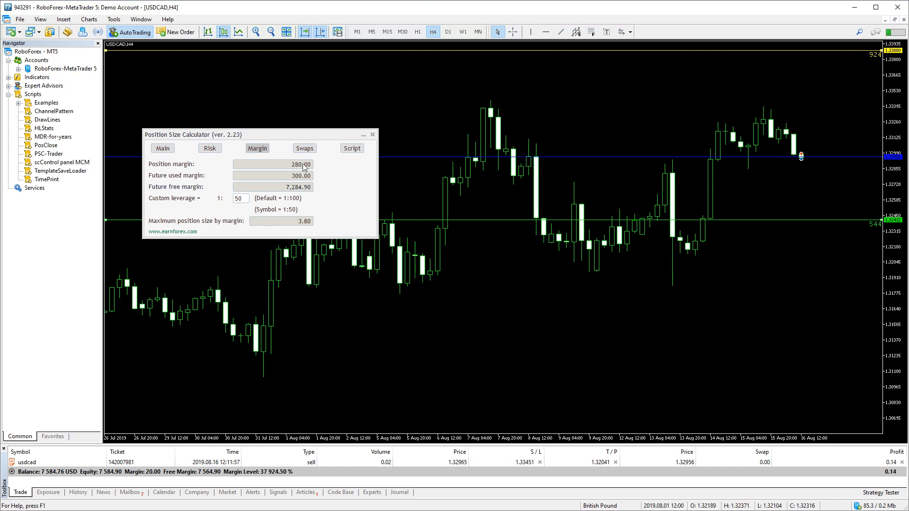
left_click(239, 198)
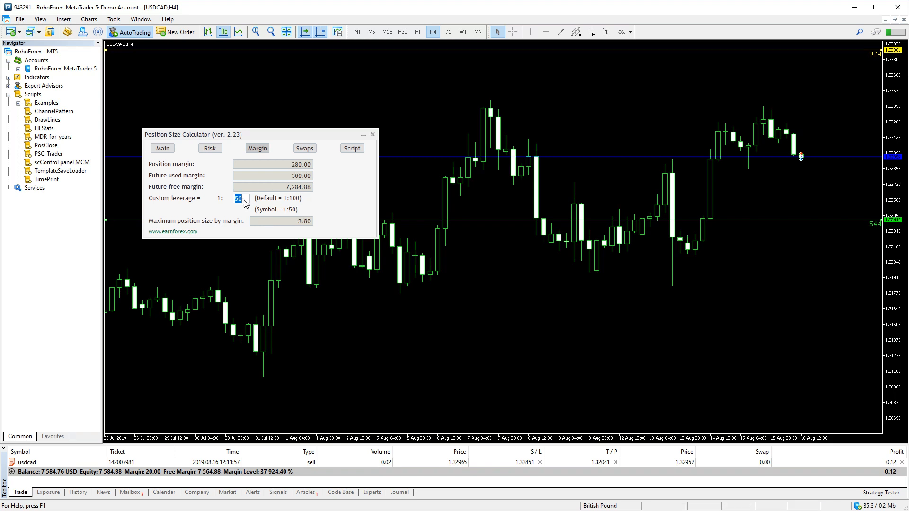
type("20")
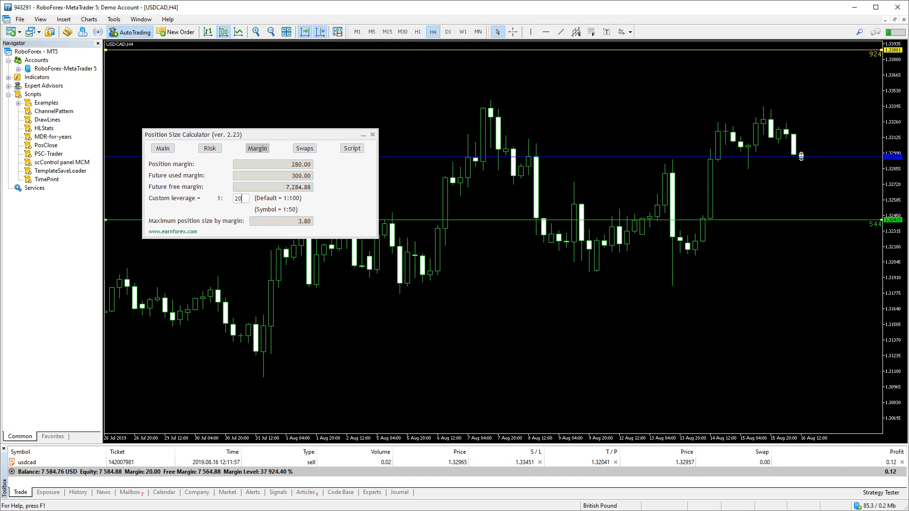
type("200")
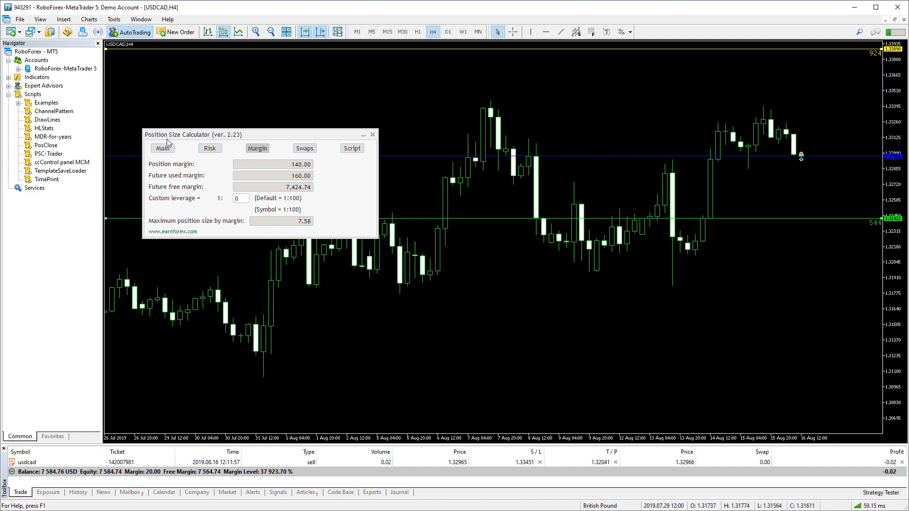
Set the calculator's custom leverage to 1:3000, giving a maximum position size of 50 lots.
left_click(209, 147)
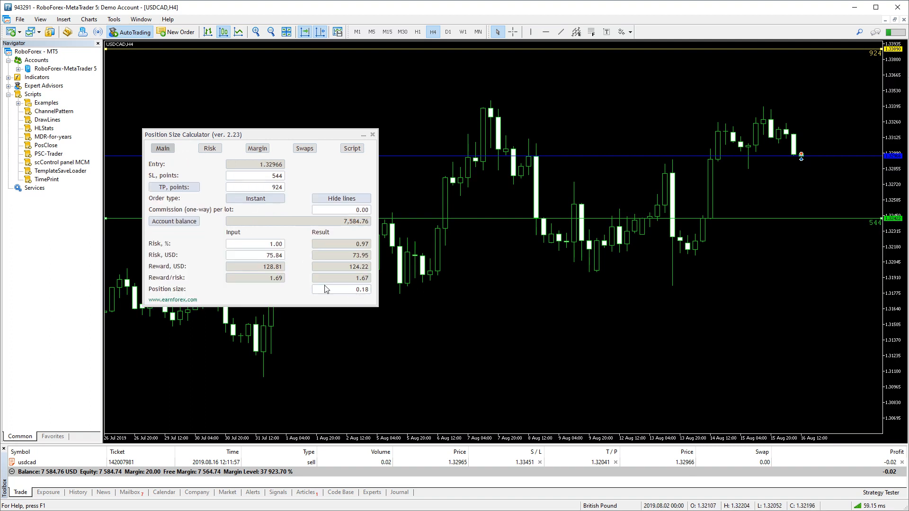
left_click(257, 148)
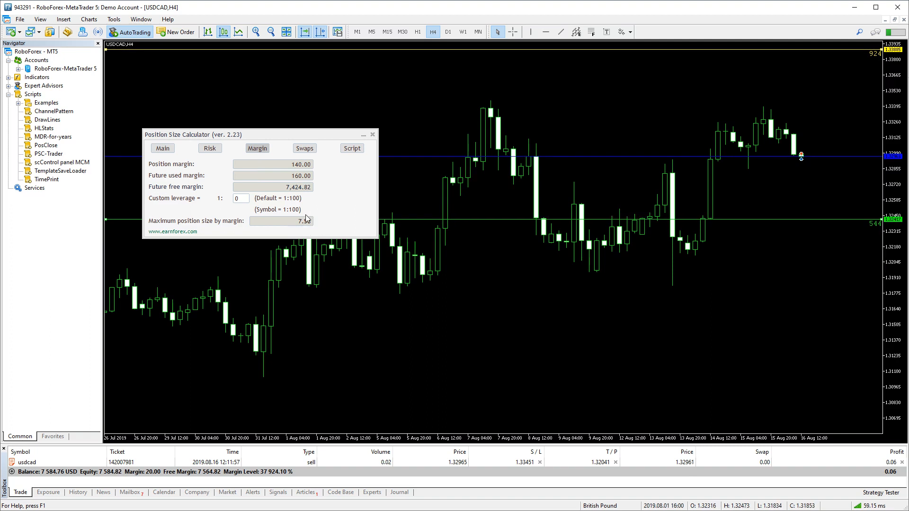
left_click(237, 198)
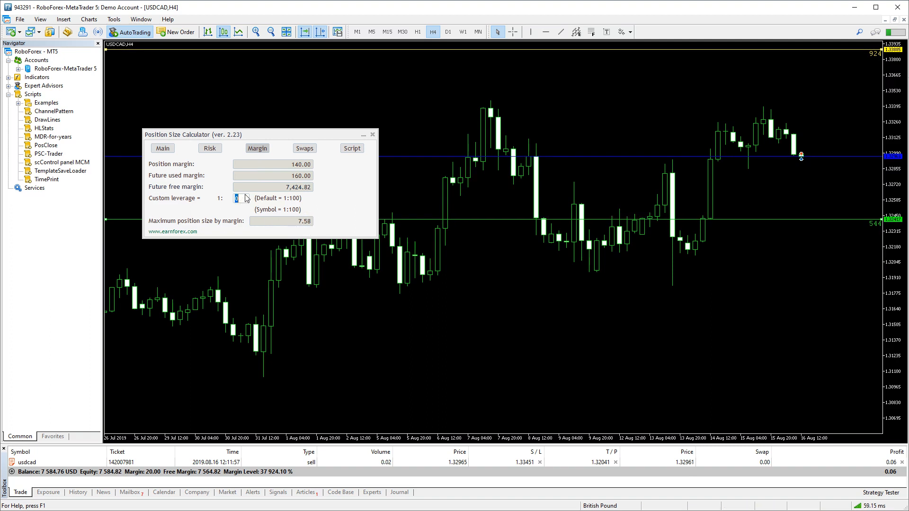
type("3000")
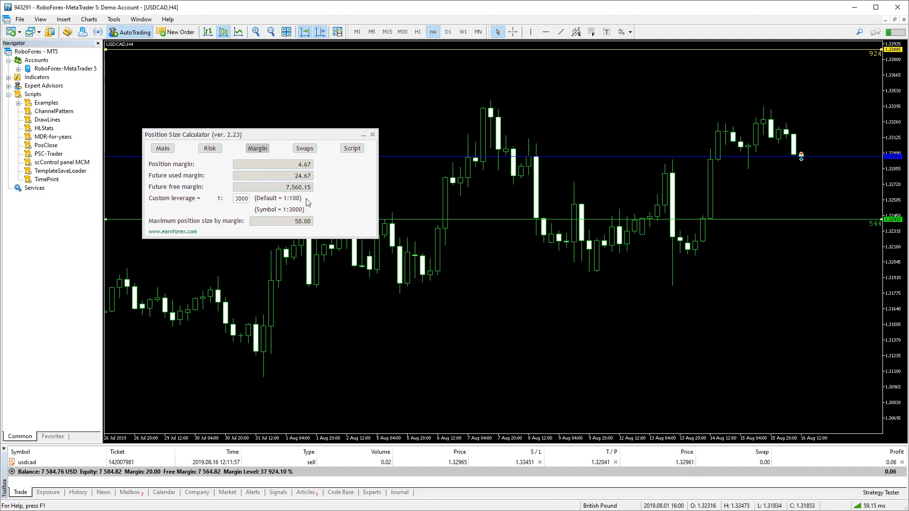
mouse_move(296, 226)
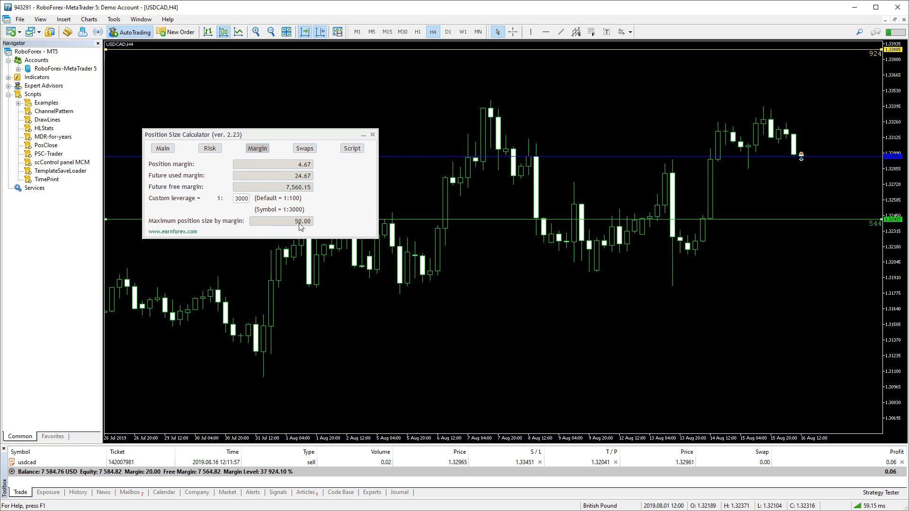
mouse_move(321, 197)
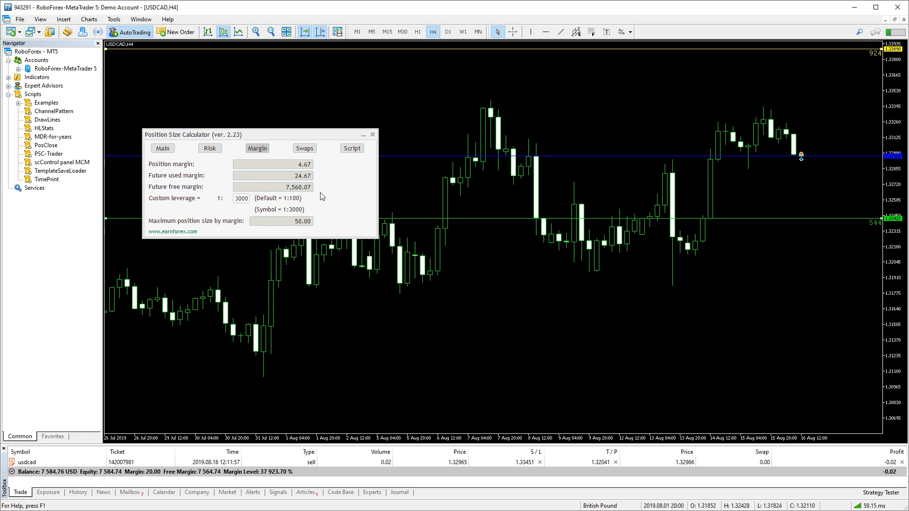